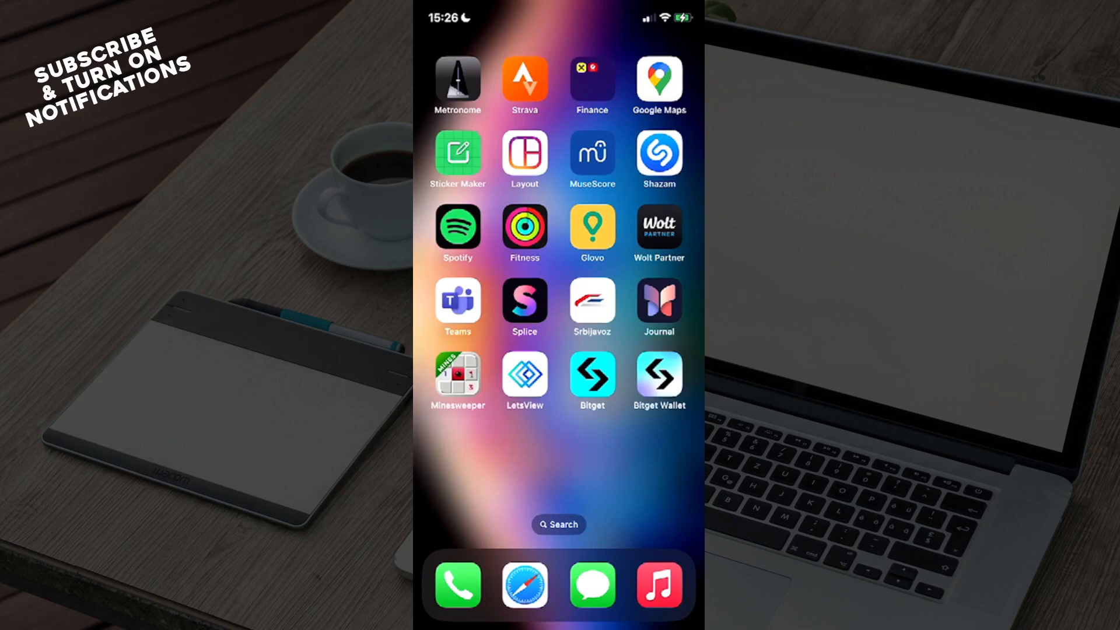
# Launch Bitget from the iPhone home screen, reaching the identity verification prompt.
pyautogui.click(592, 375)
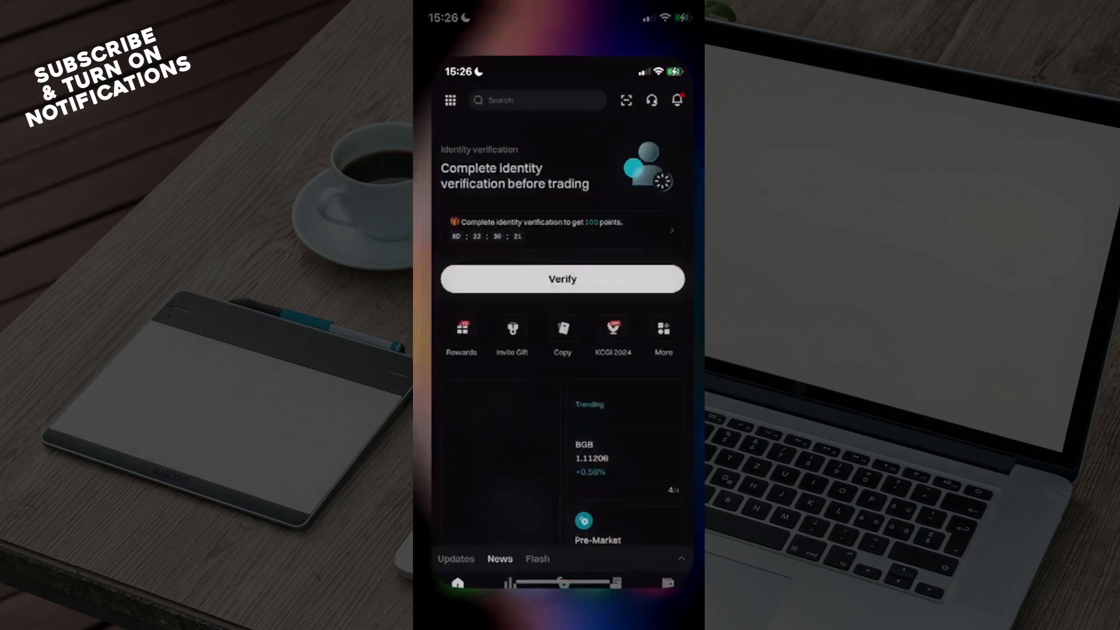